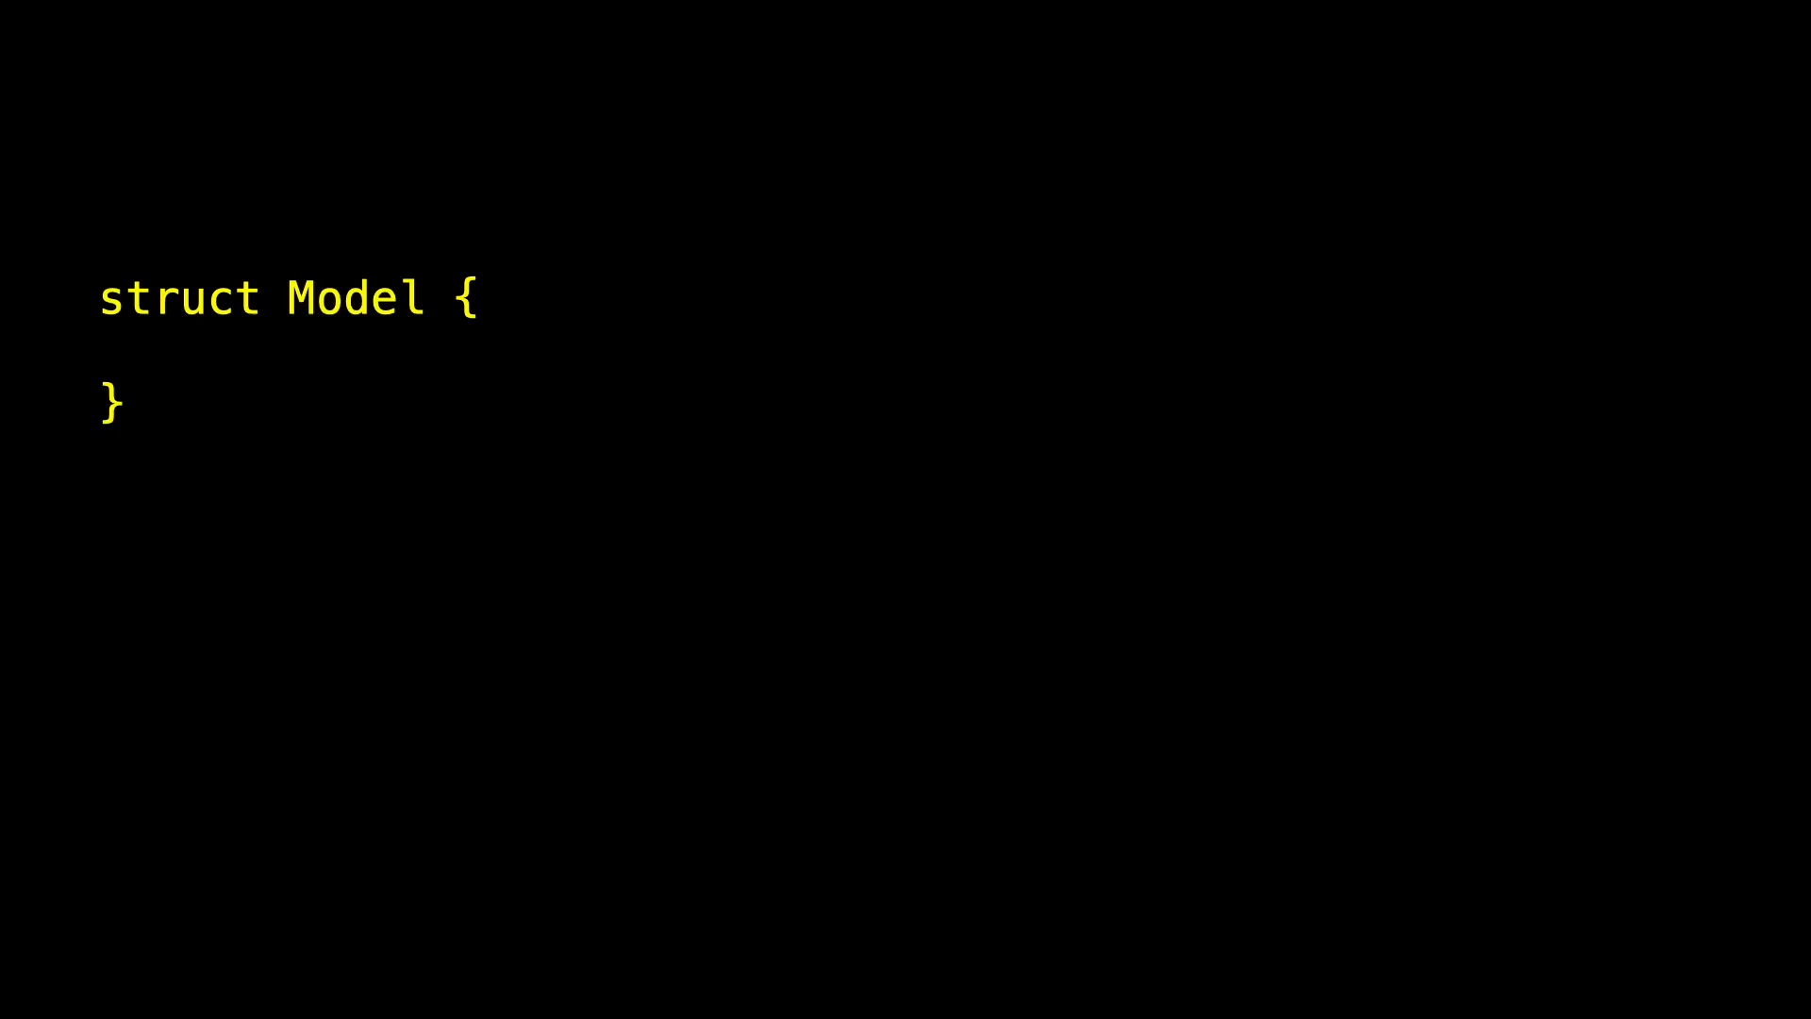
text(let count: Int)
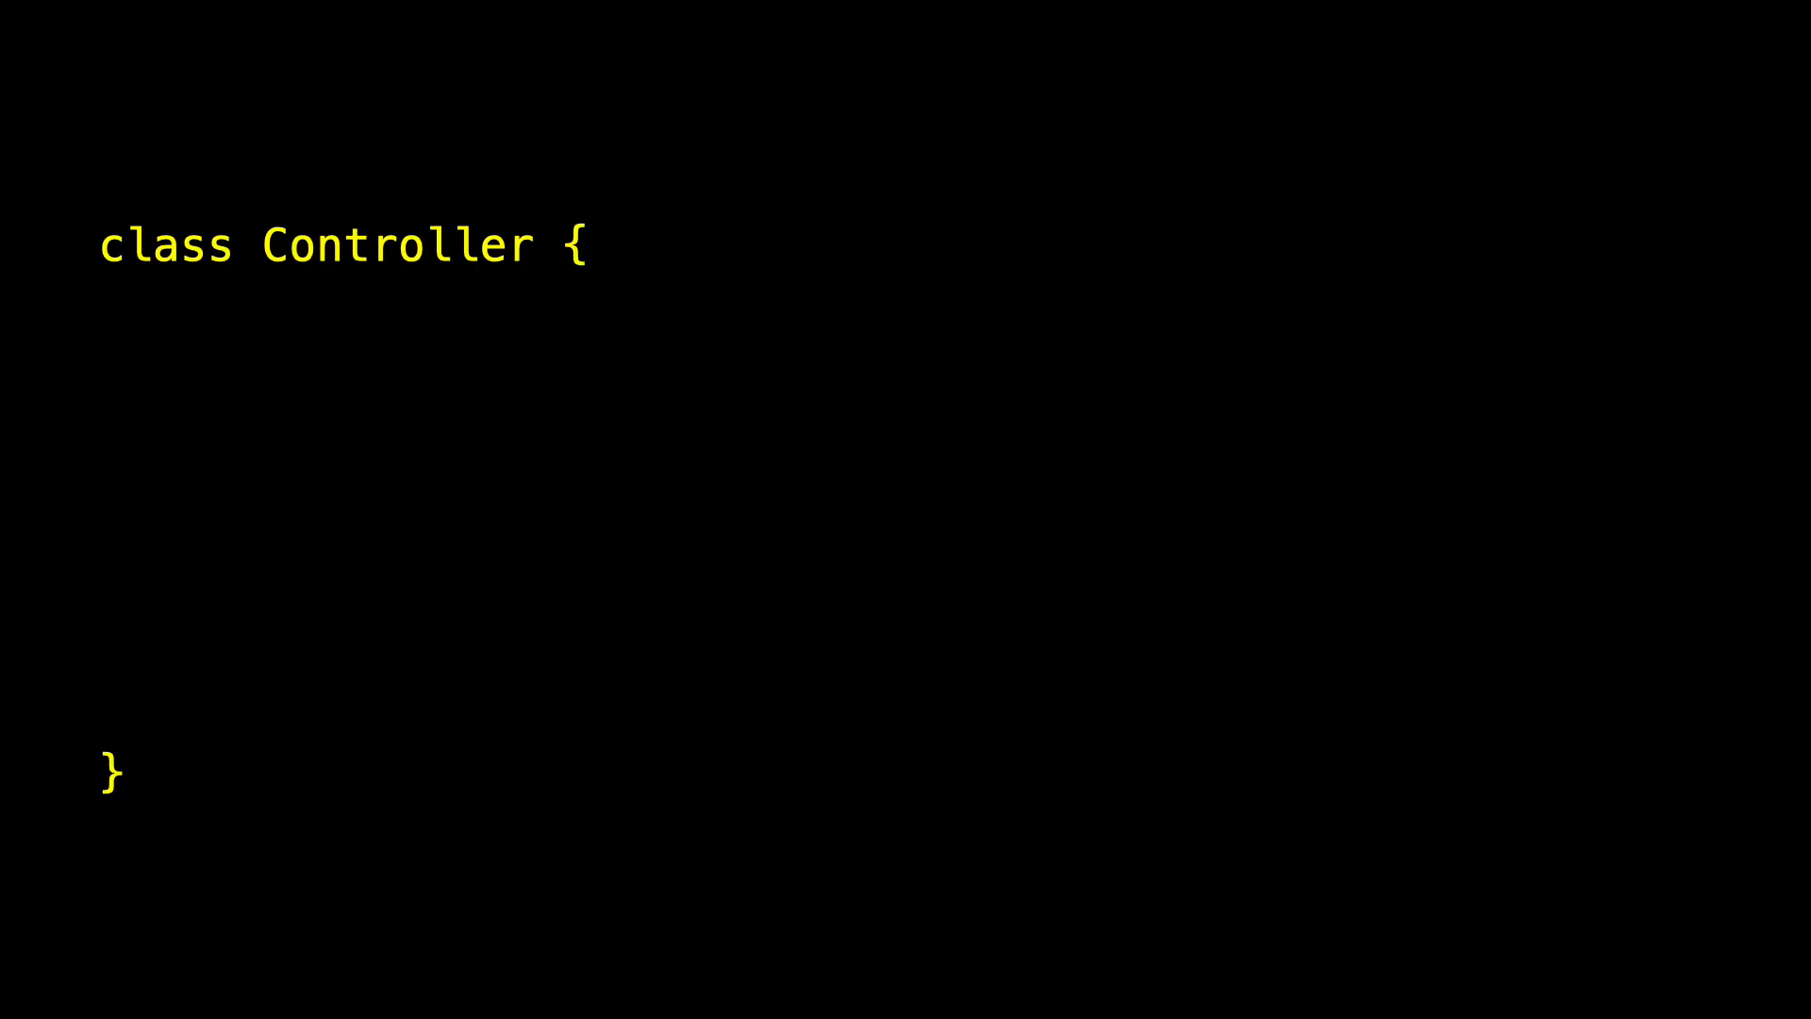
text(private var model = Model(count: 0))
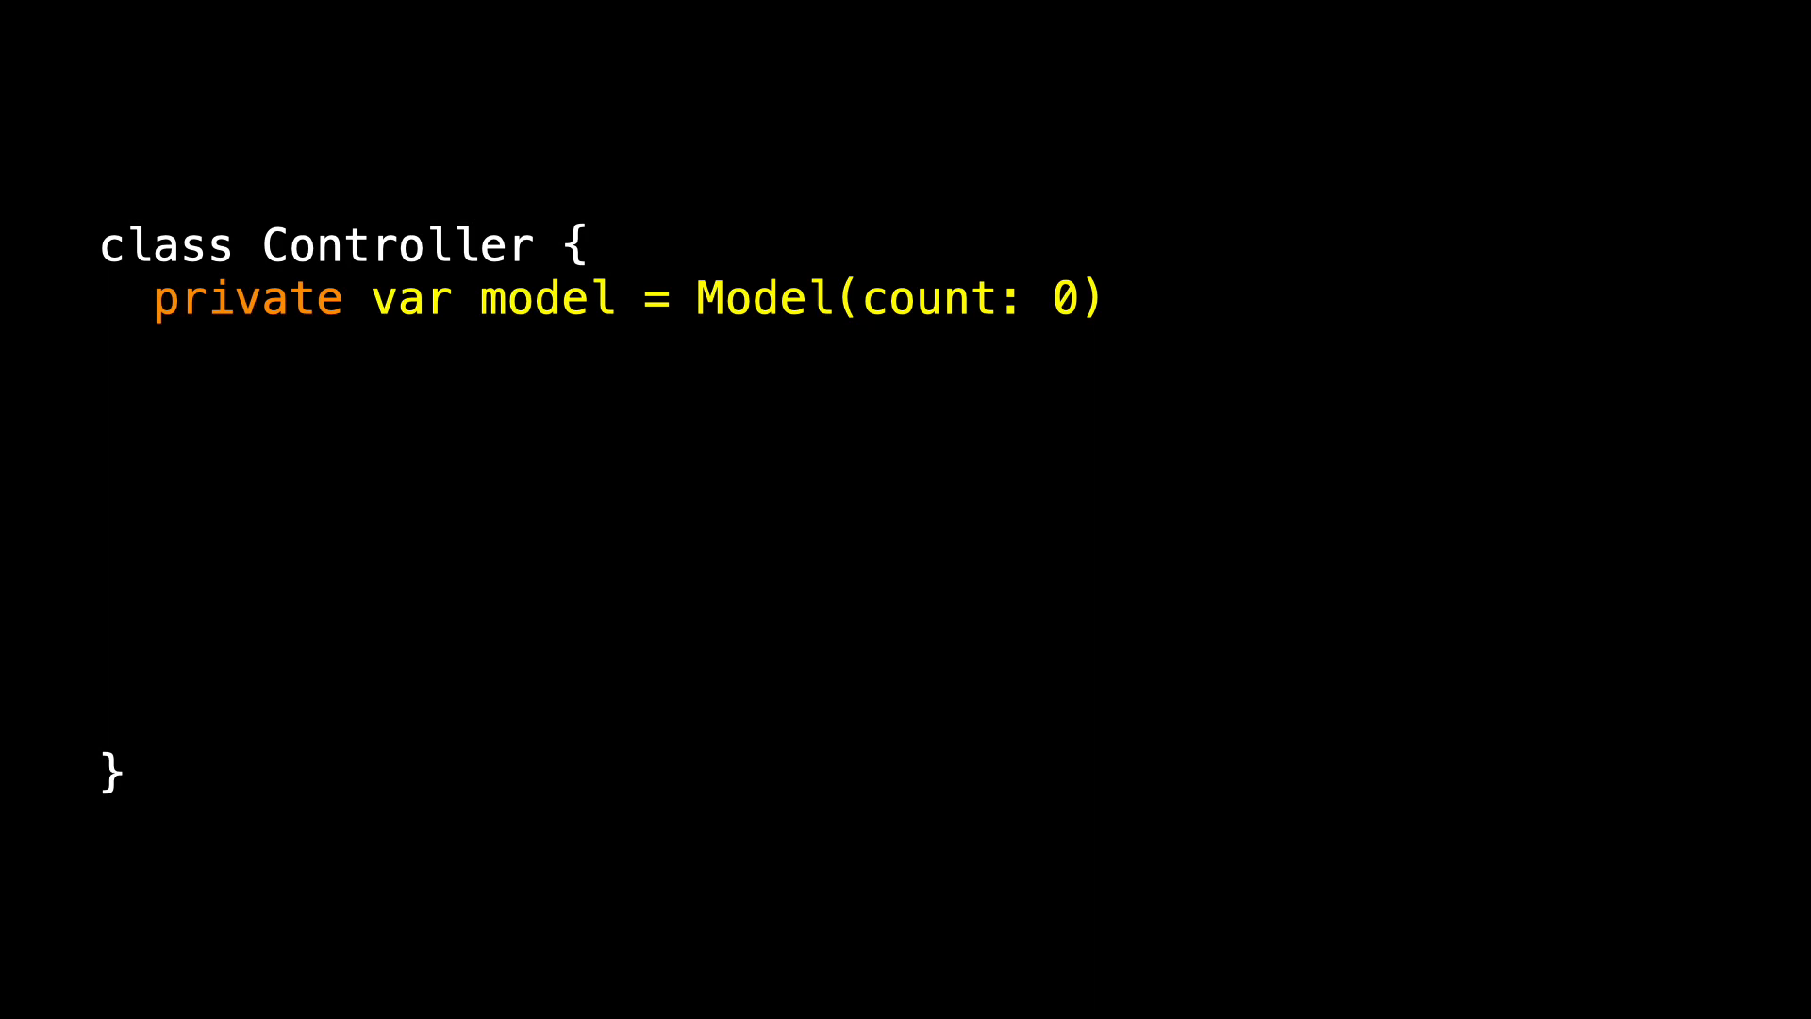
text(var currentValue: String {)
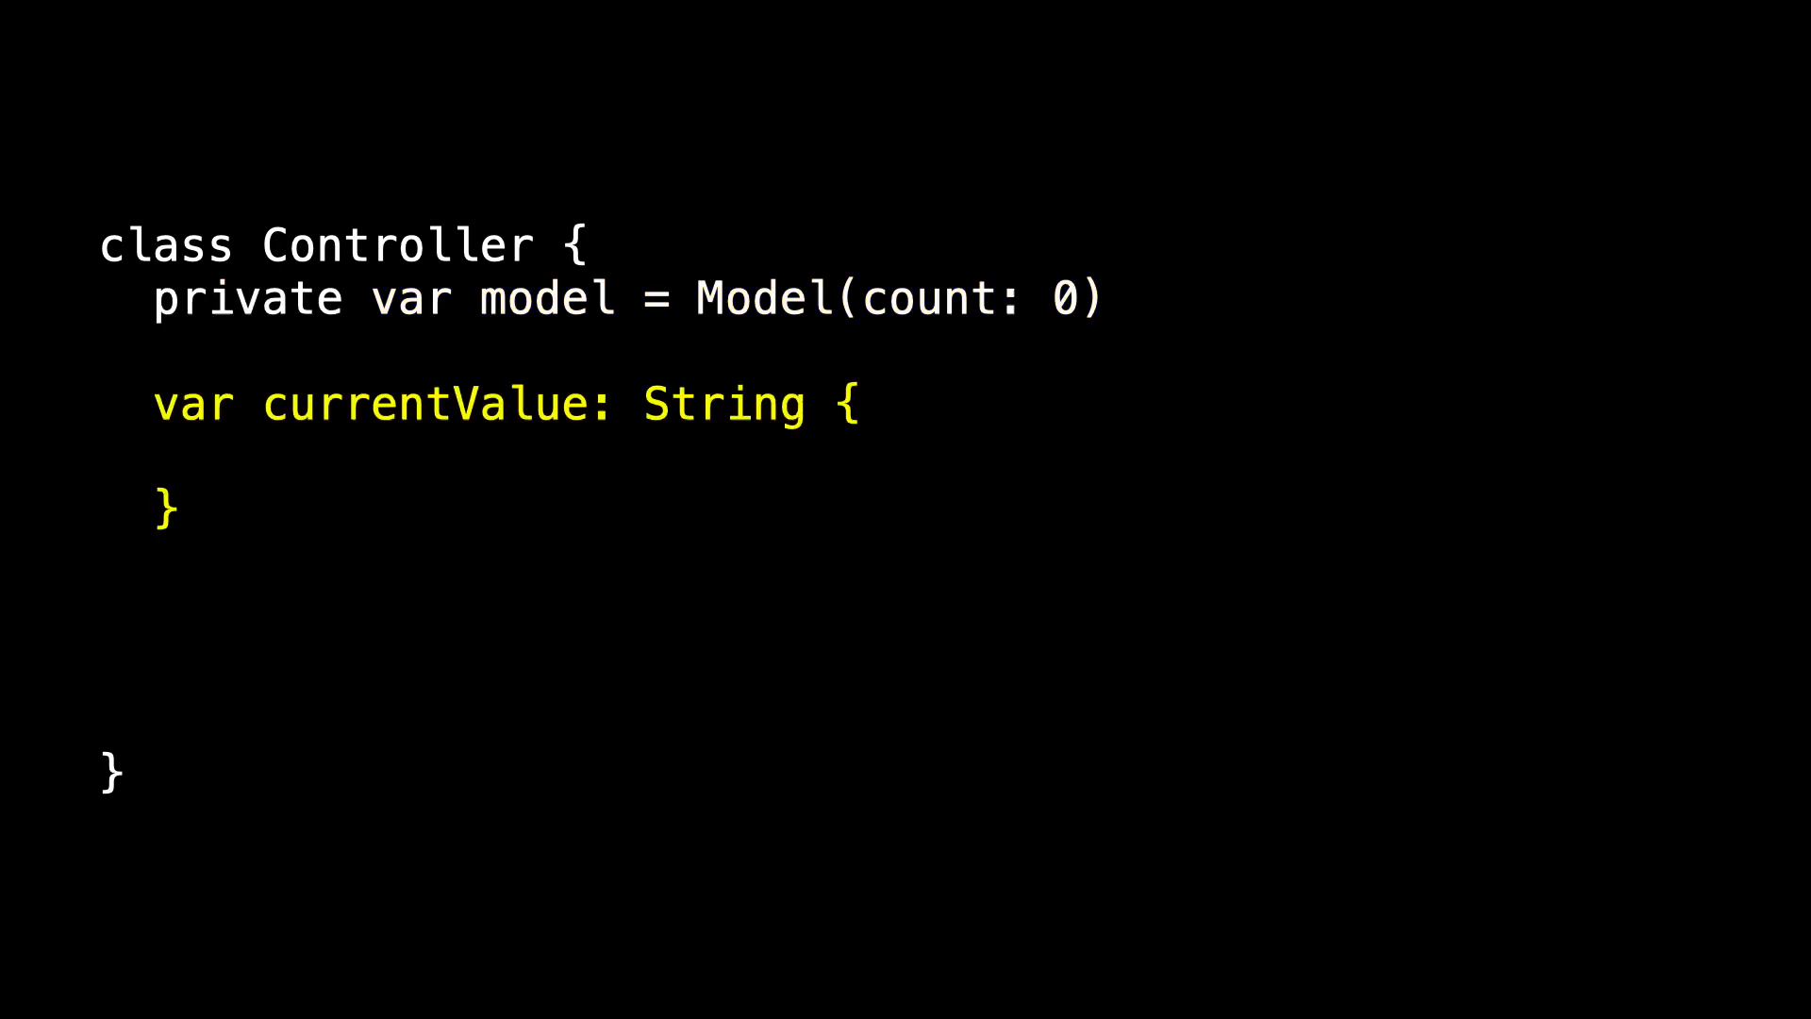
text(model.count.description)
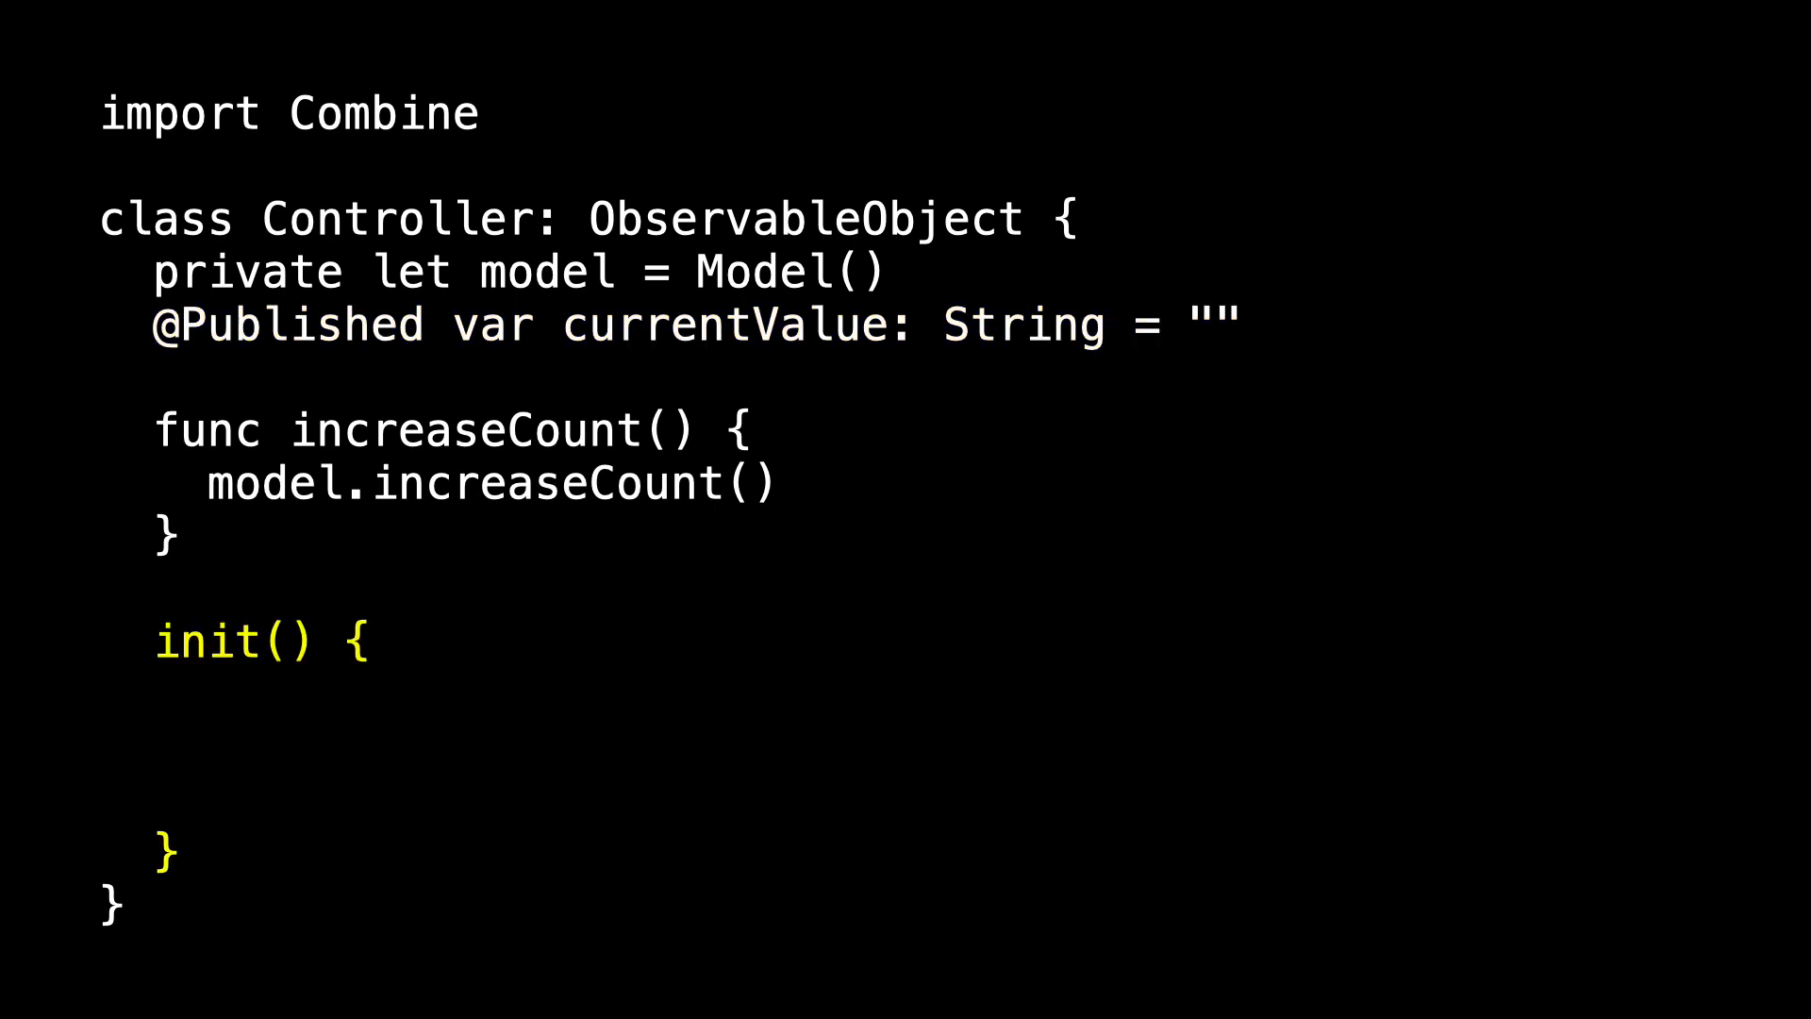
text(model. count)
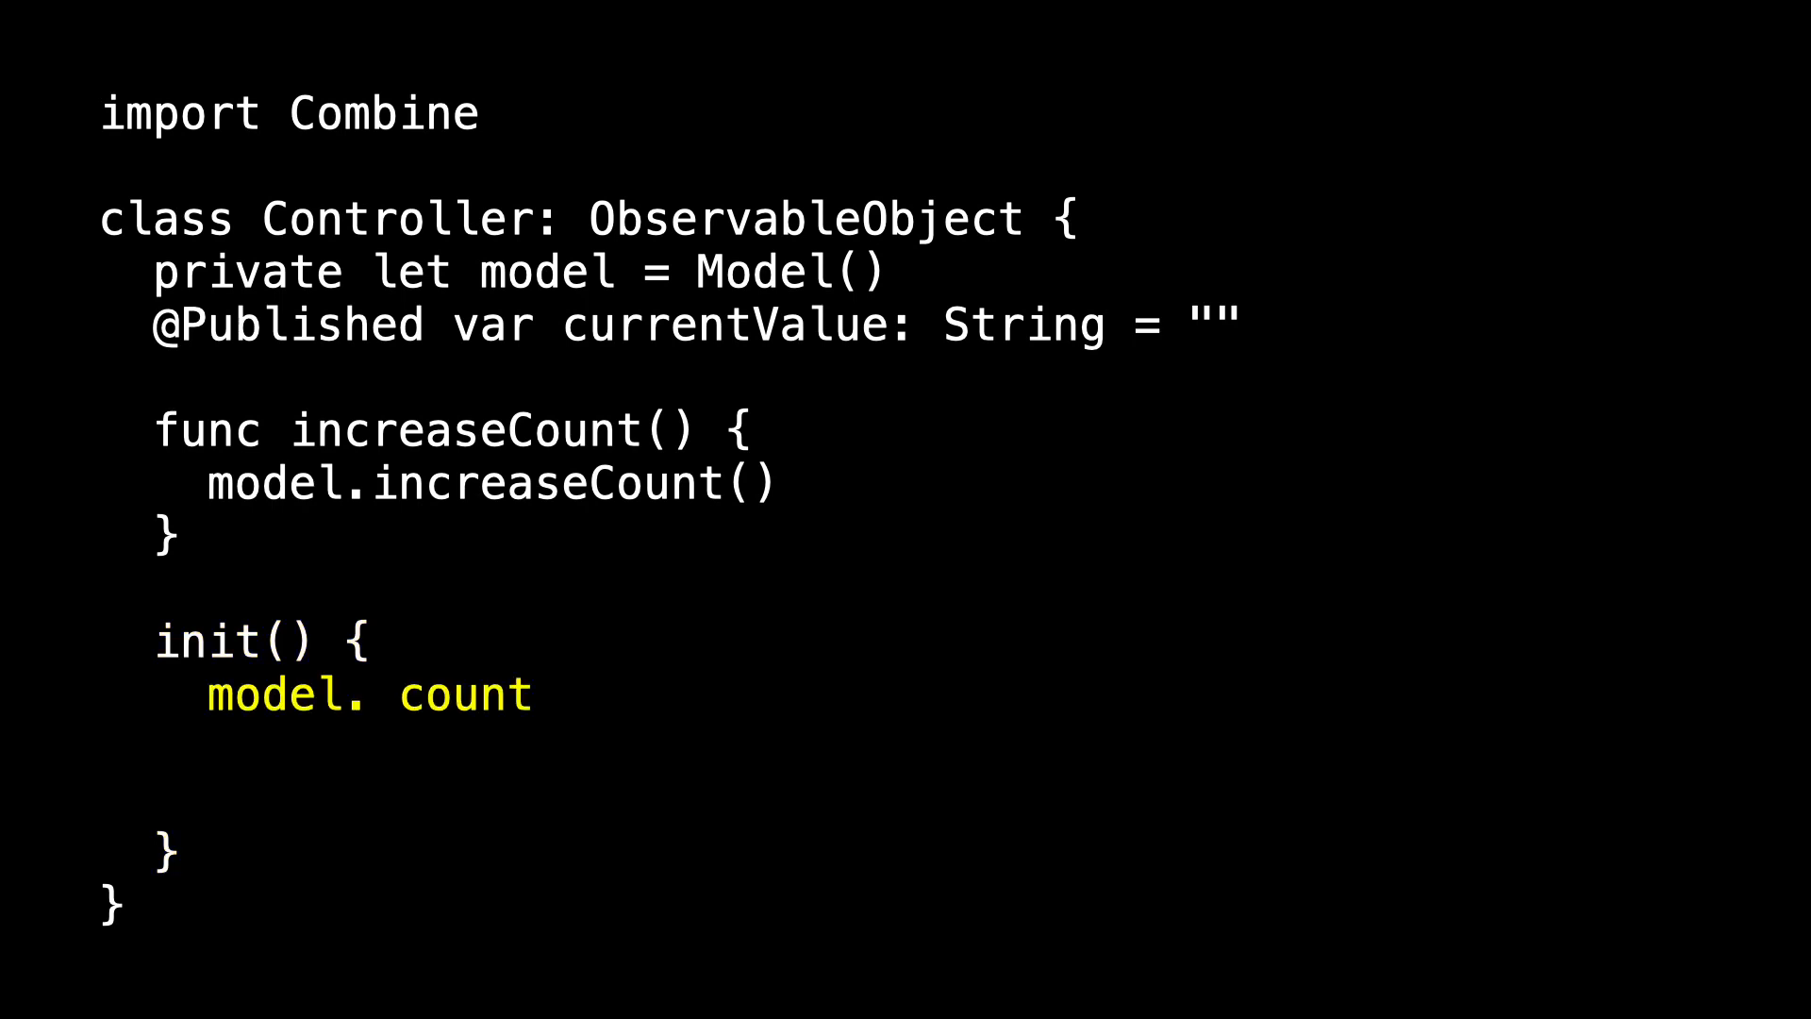